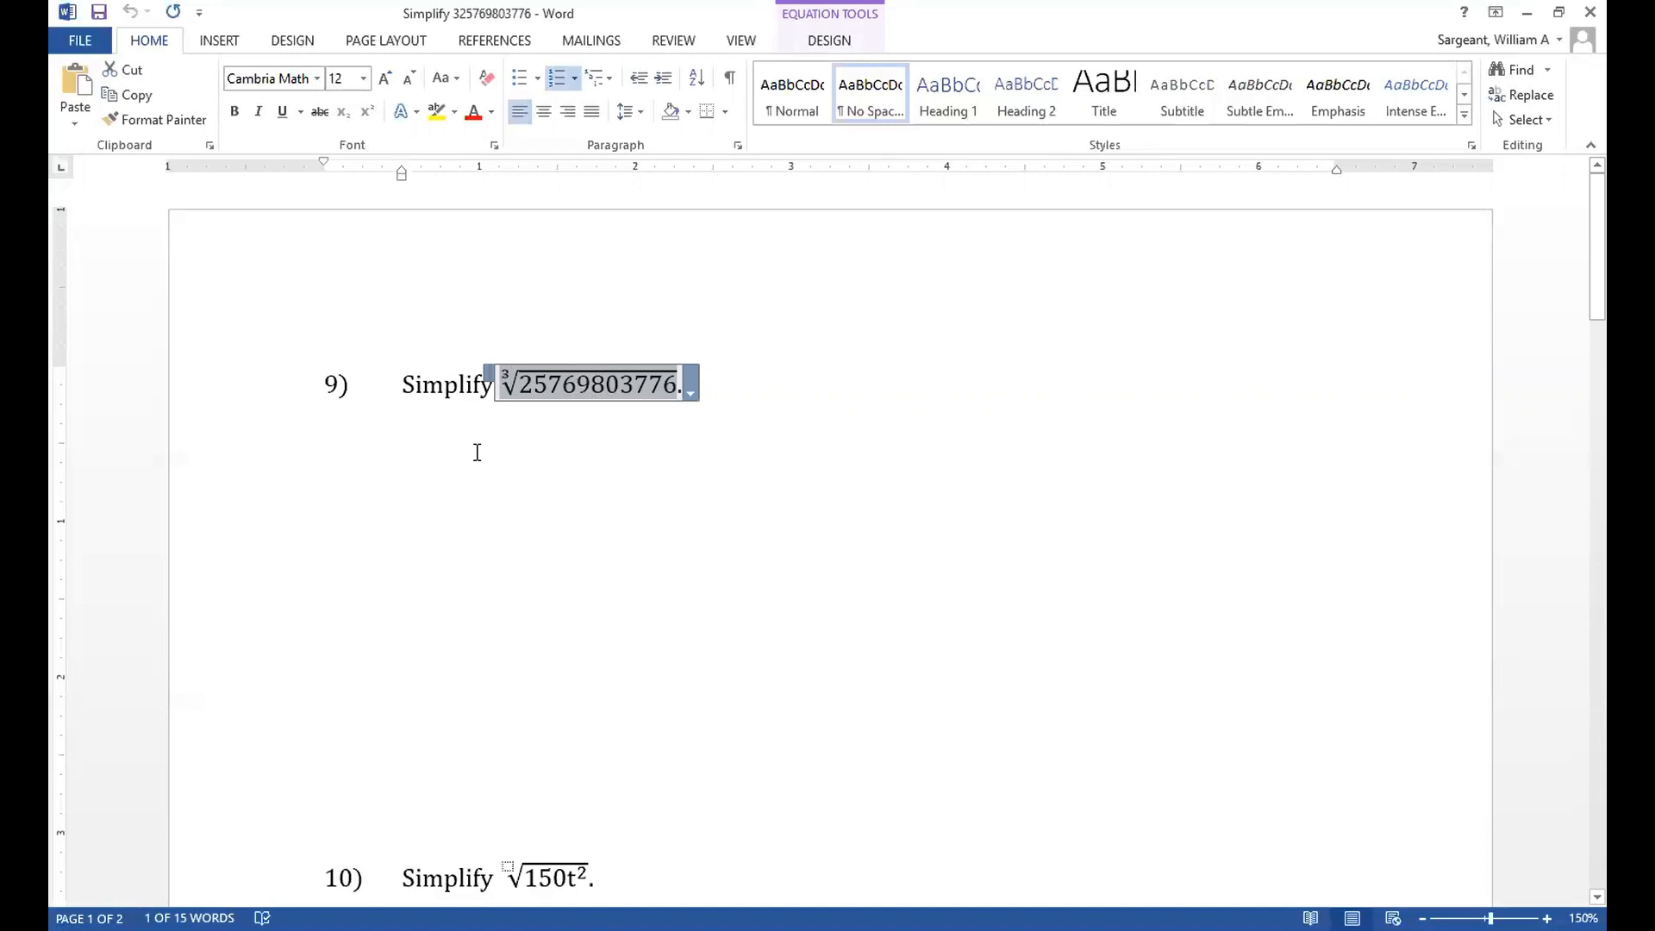
Enter ∛(2³³·3) = ∛(2³³)·∛3 as a new equation on the line below problem 9
{"action": "left_click", "coordinate": [476, 452]}
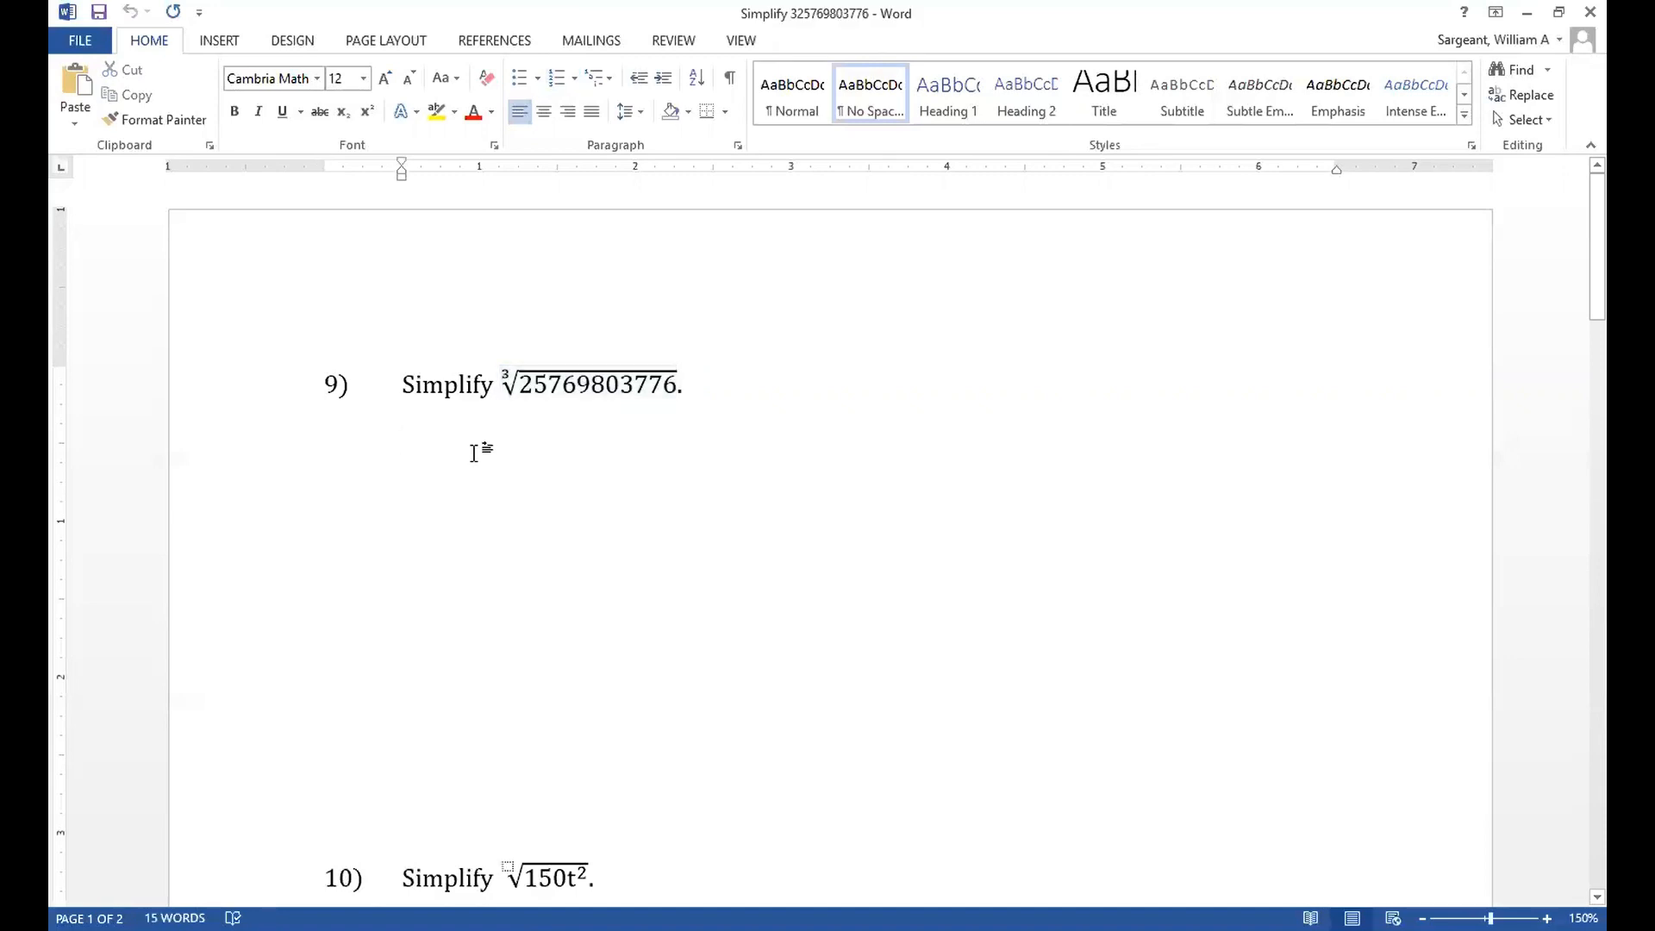
{"action": "mouse_move", "coordinate": [478, 437]}
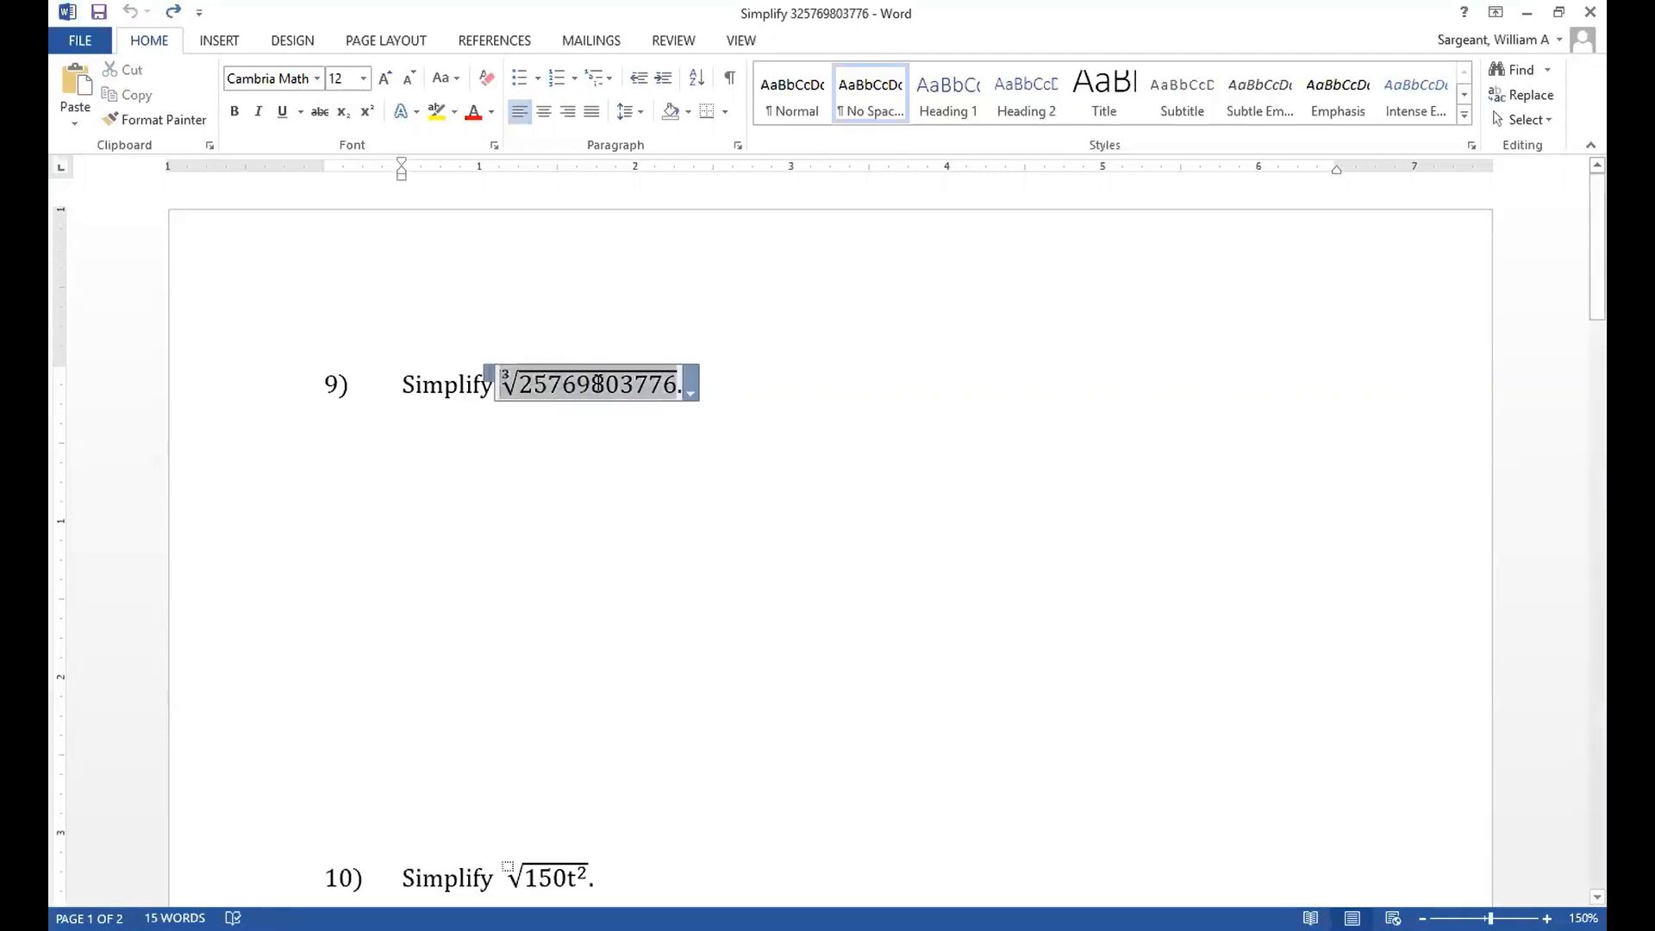
{"action": "left_click", "coordinate": [571, 383]}
{"action": "type", "text": "∛2³³"}
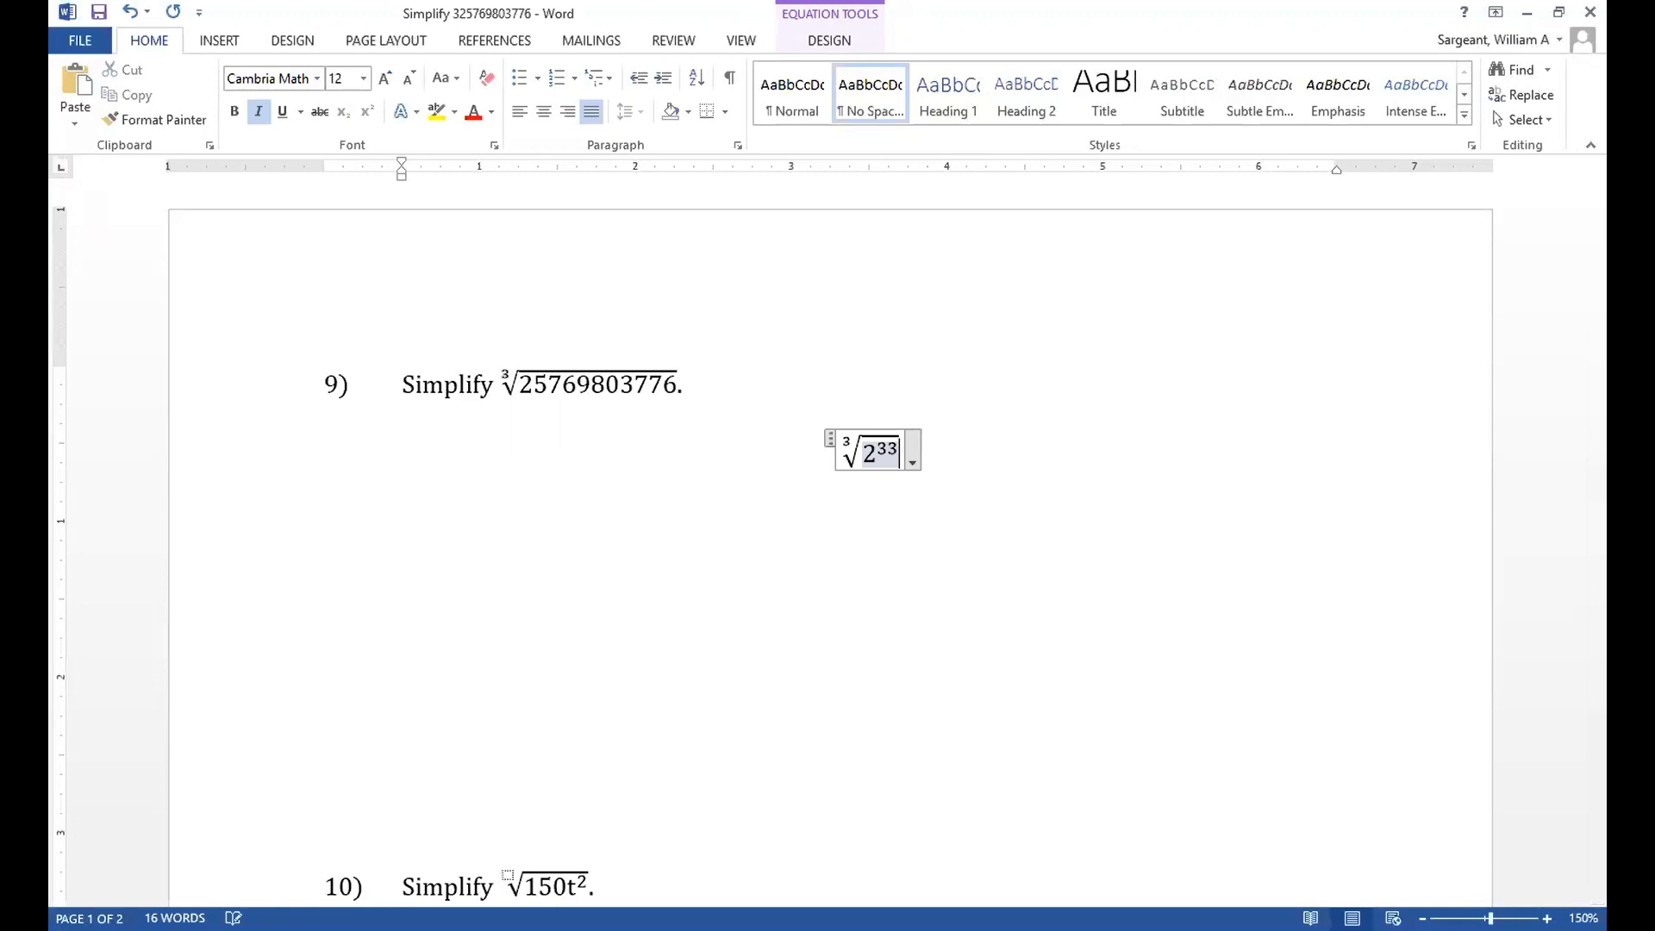
{"action": "type", "text": "·3="}
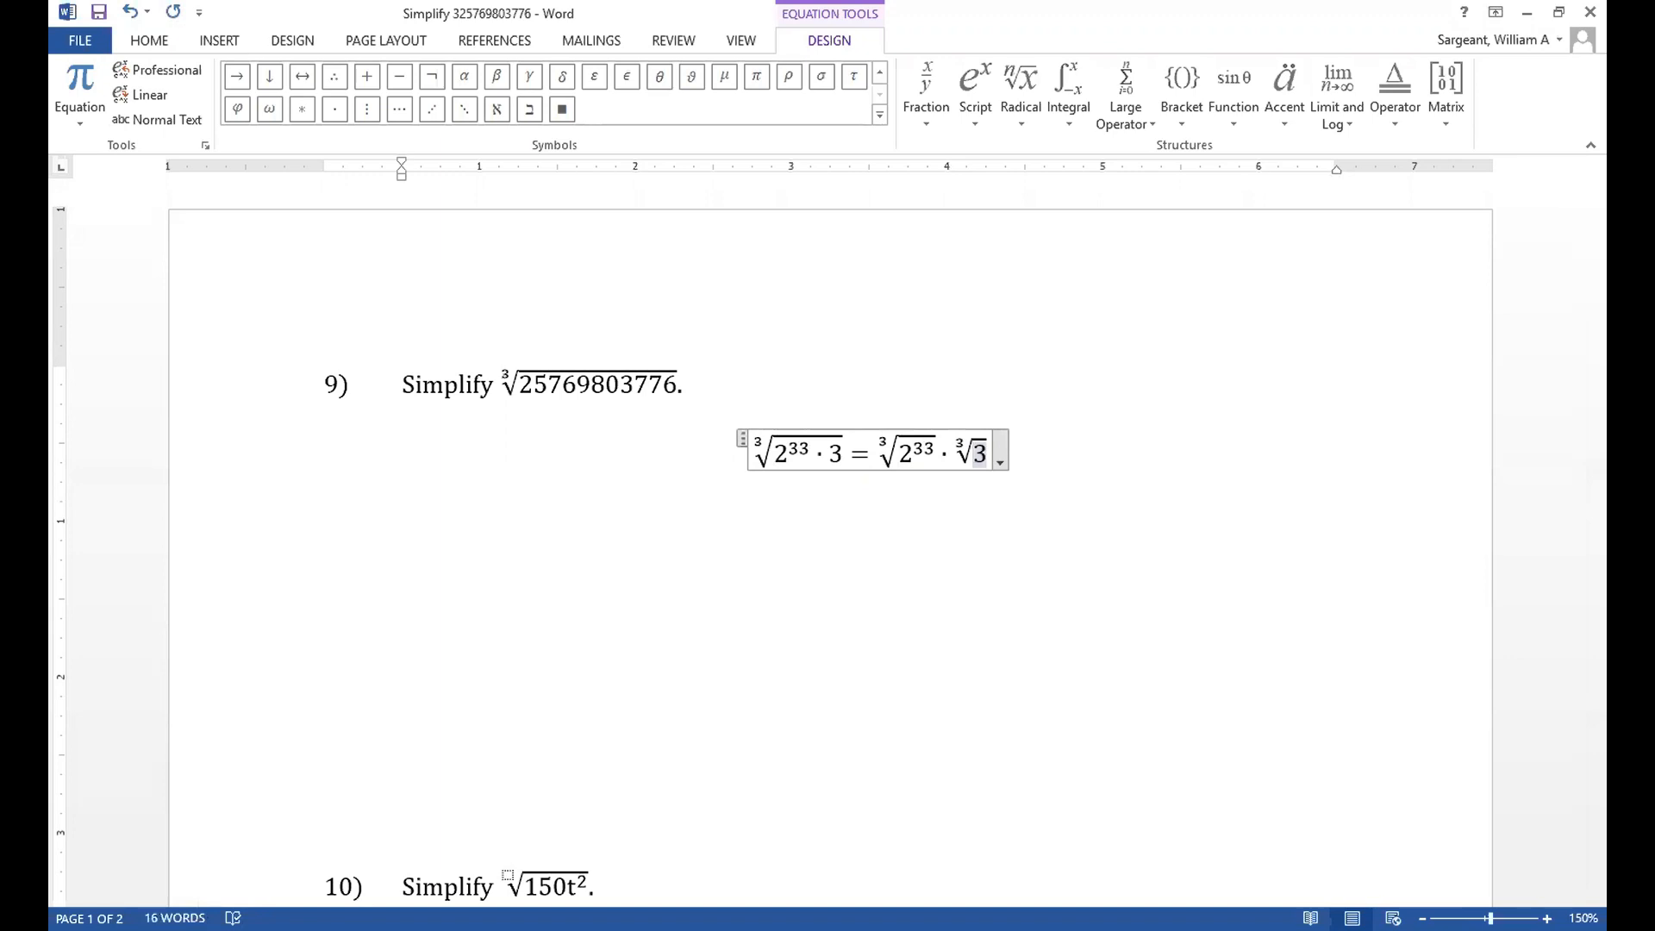
{"action": "mouse_move", "coordinate": [957, 536]}
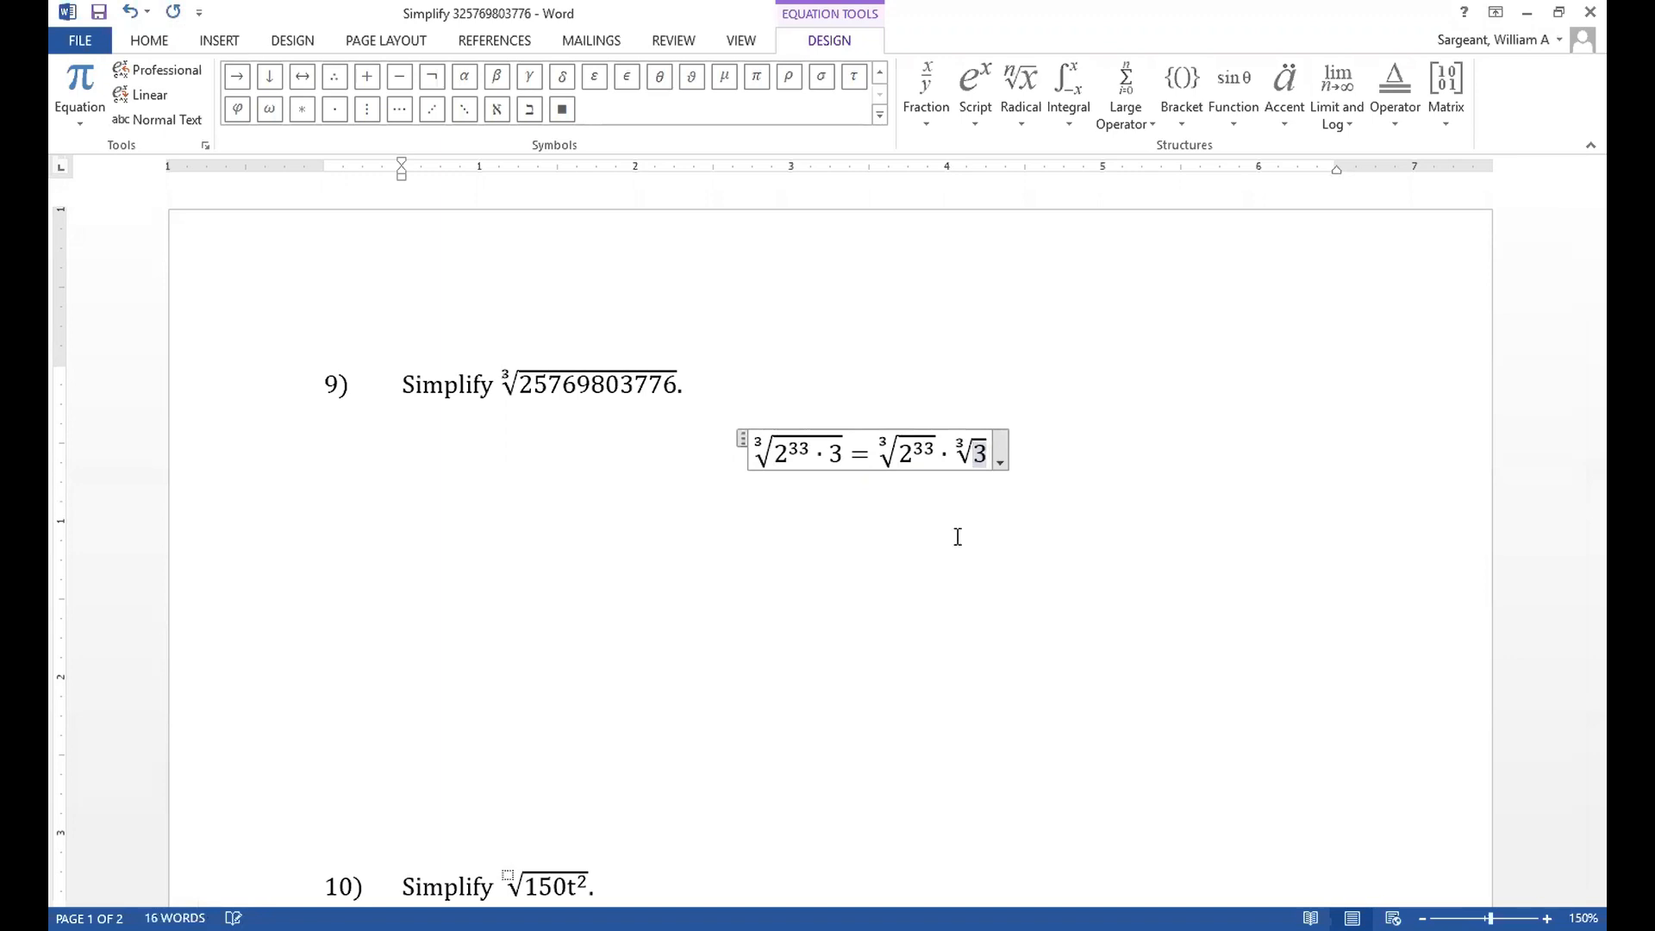
Continue the equation with = 2¹¹, the exponent formatted as a superscript
{"action": "type", "text": "="}
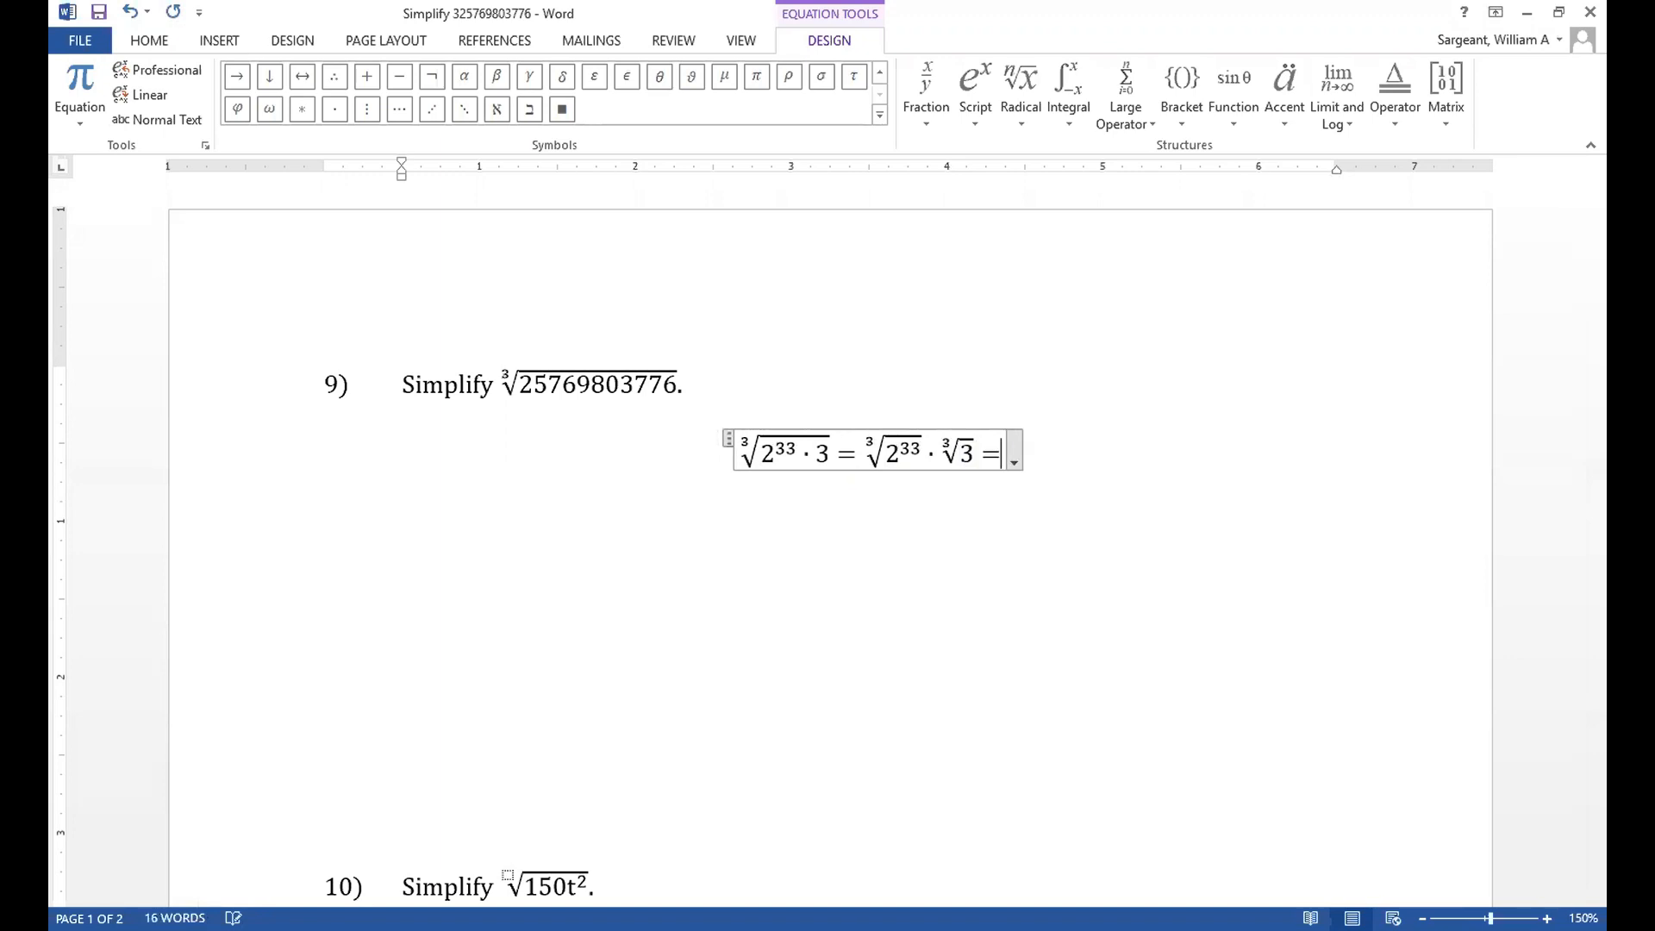
{"action": "type", "text": "2^11"}
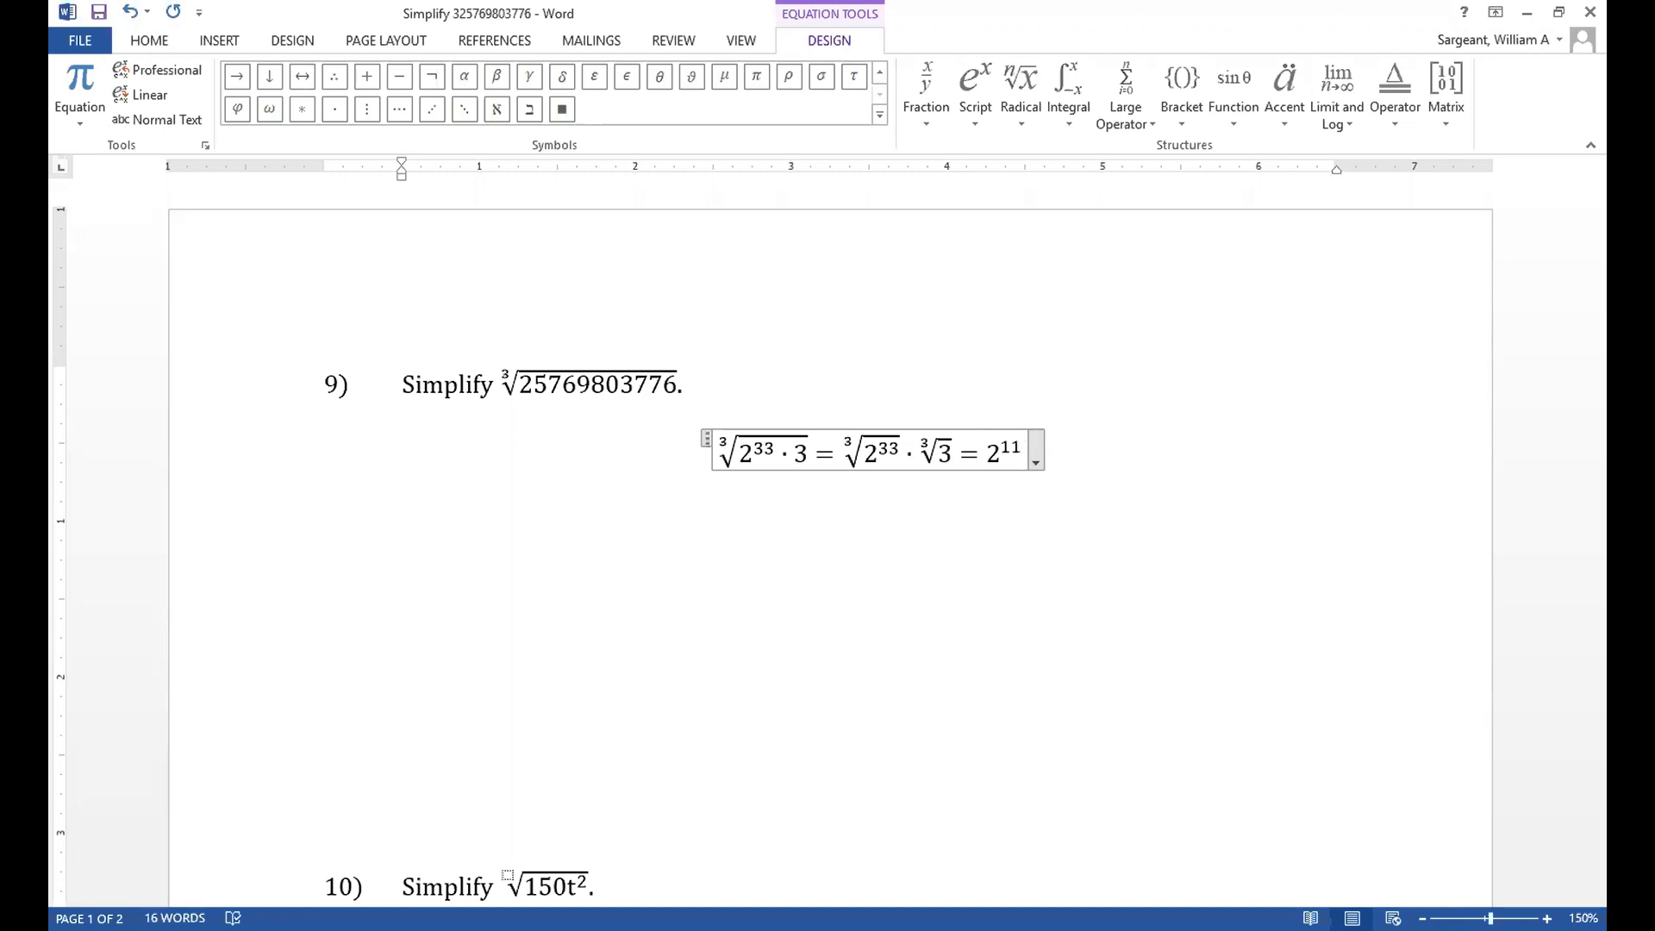
Append ∛3 after 2¹¹ and finish the line with = 2048
{"action": "left_click", "coordinate": [933, 462]}
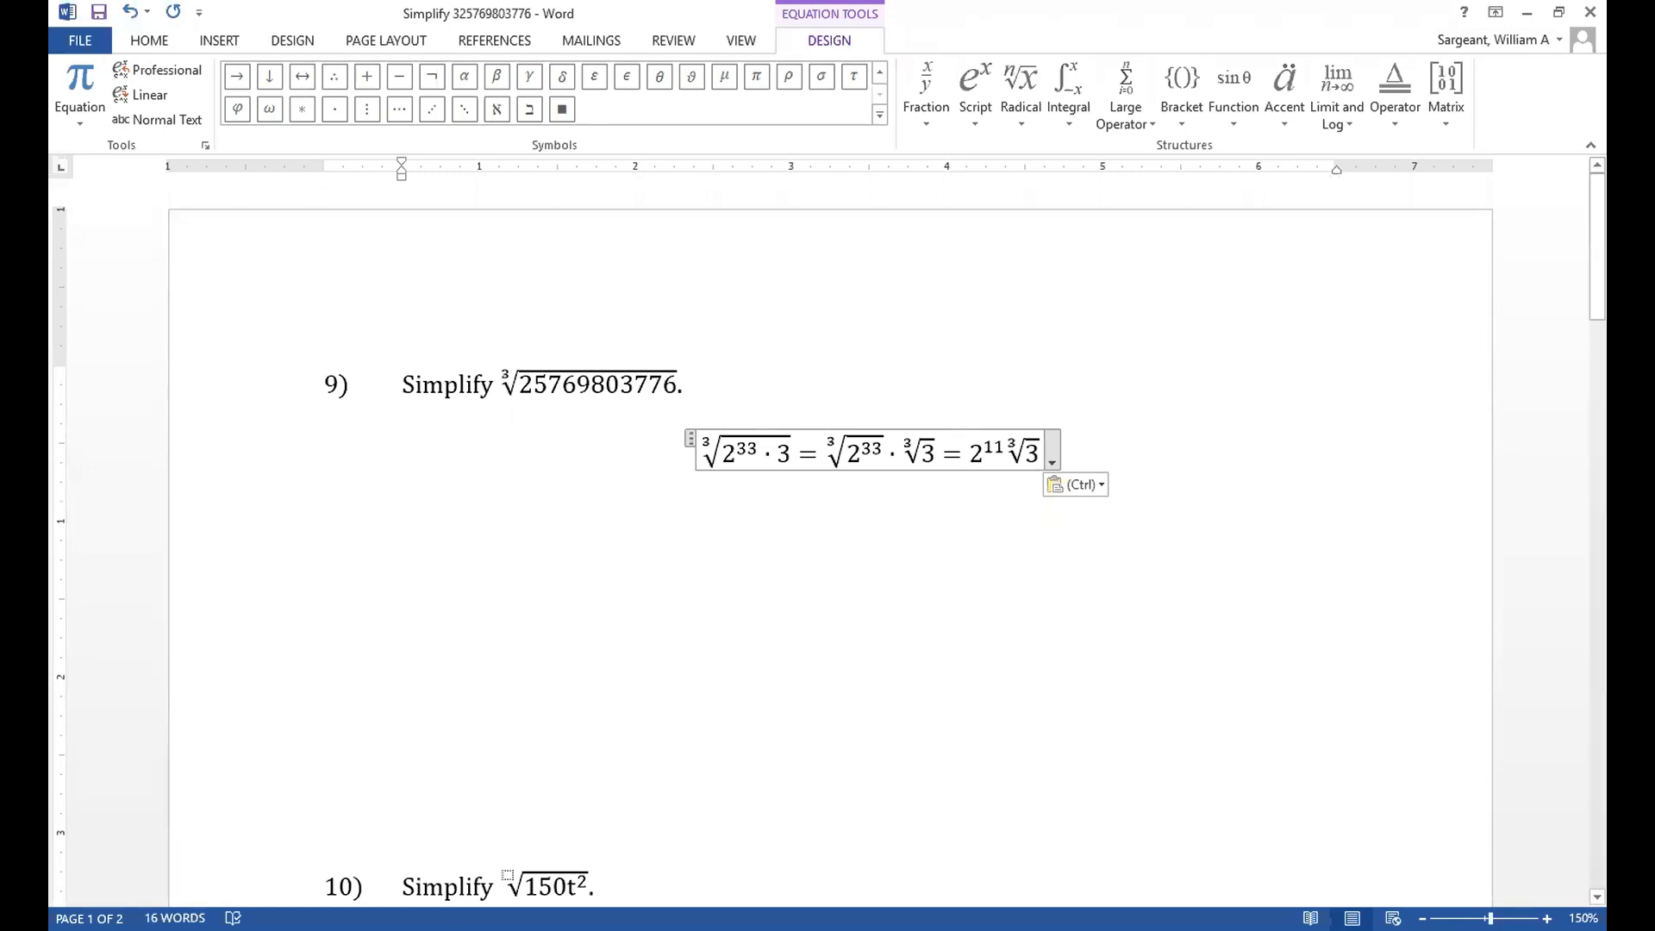
{"action": "type", "text": "="}
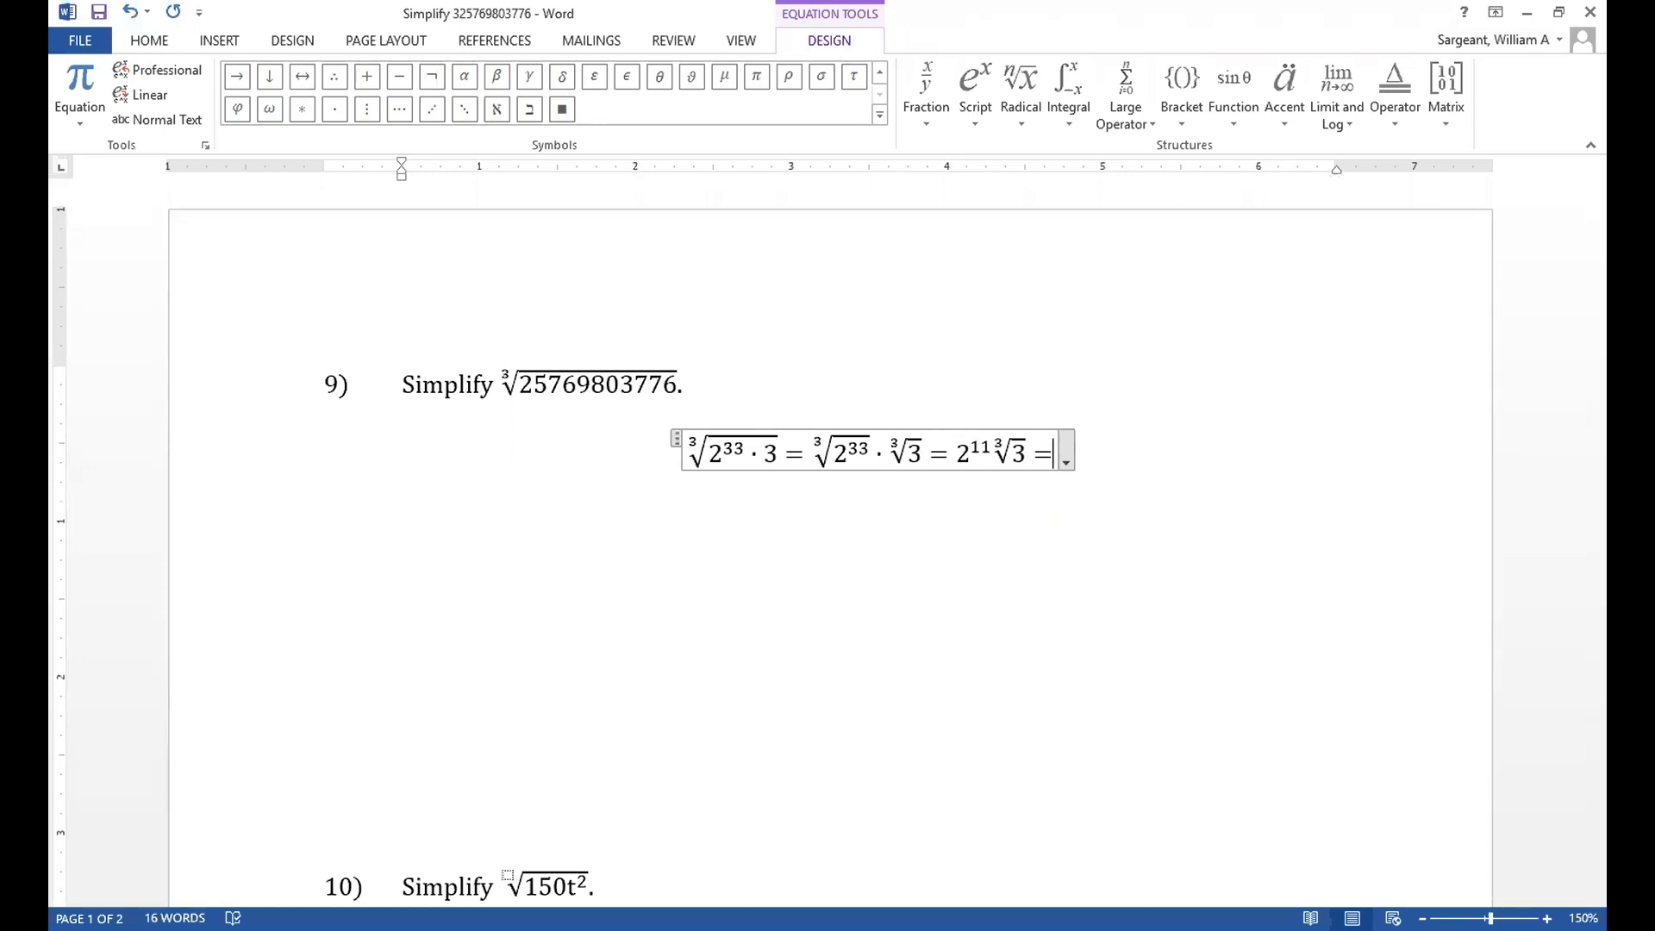
{"action": "type", "text": "2048"}
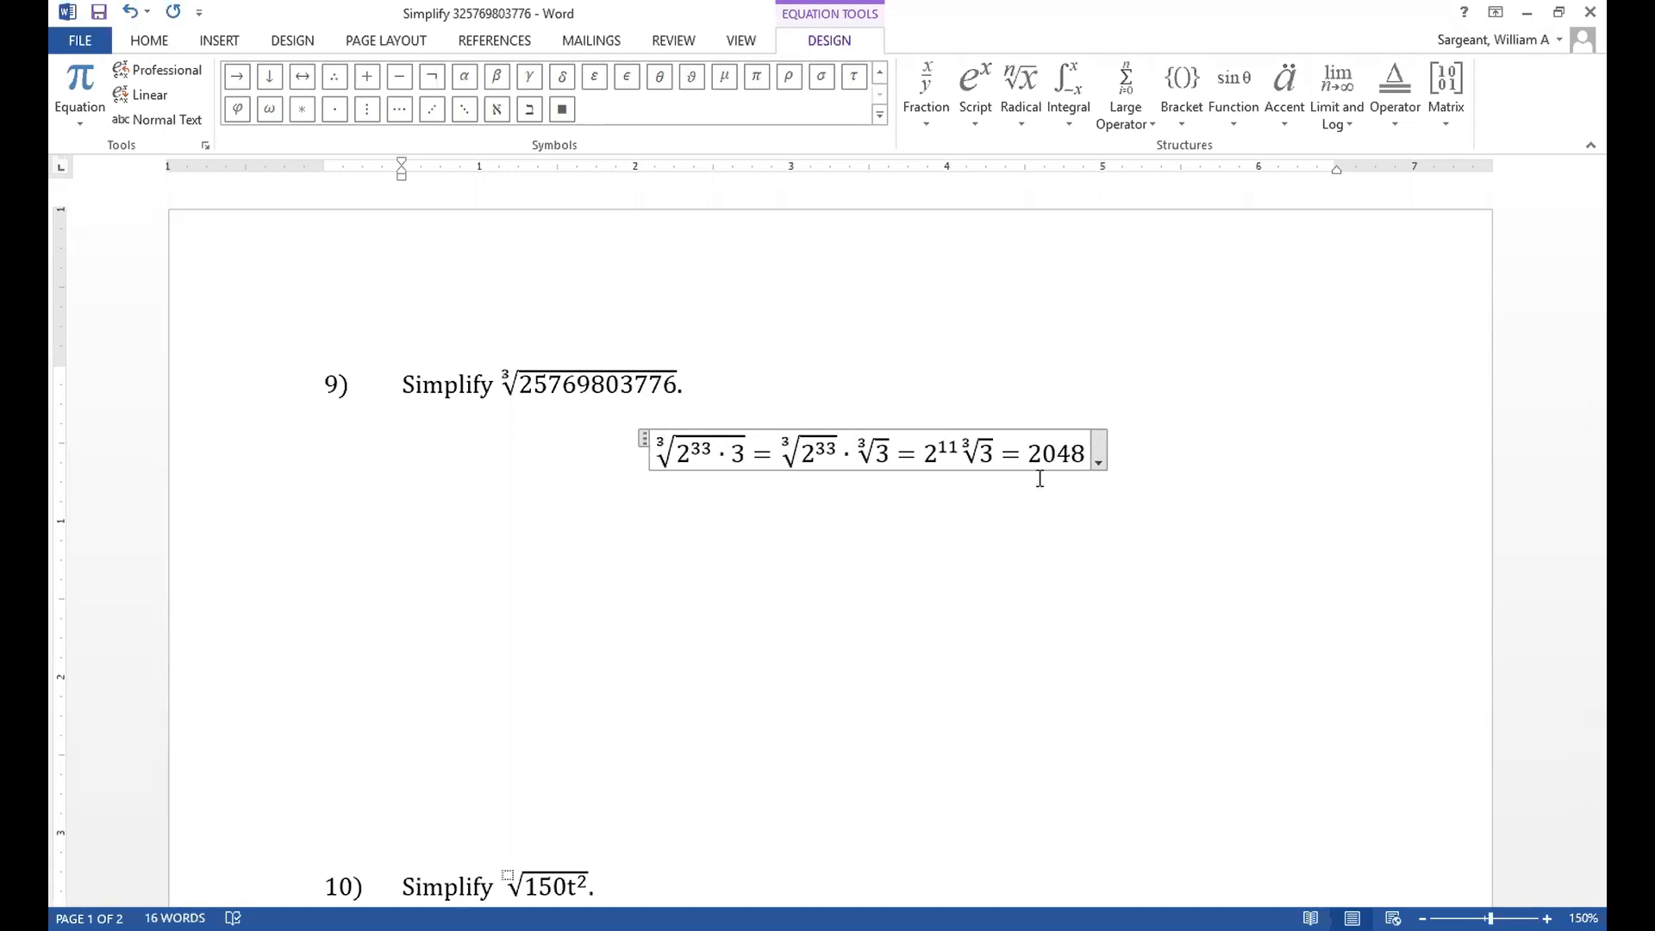